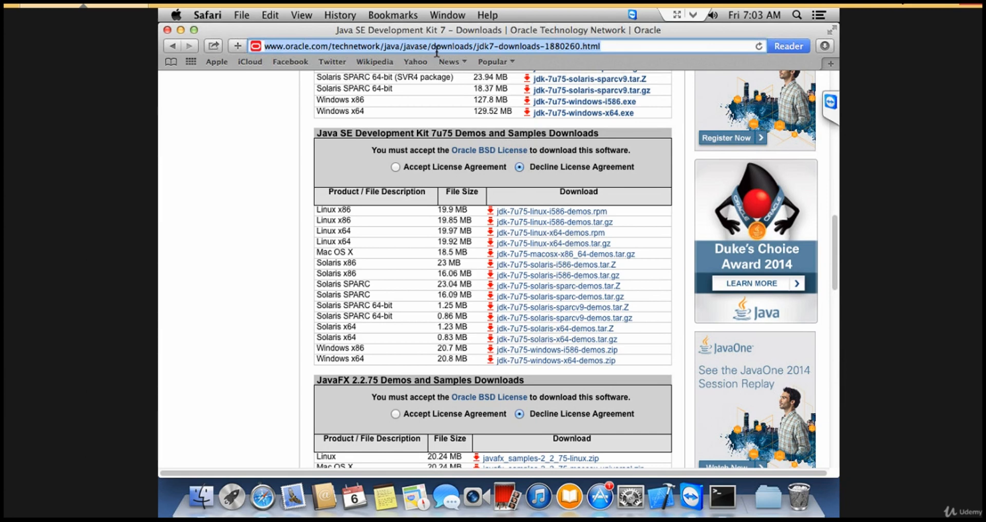
Run a Google search for 'eclipse download' from the Safari address bar.
text(eclips)
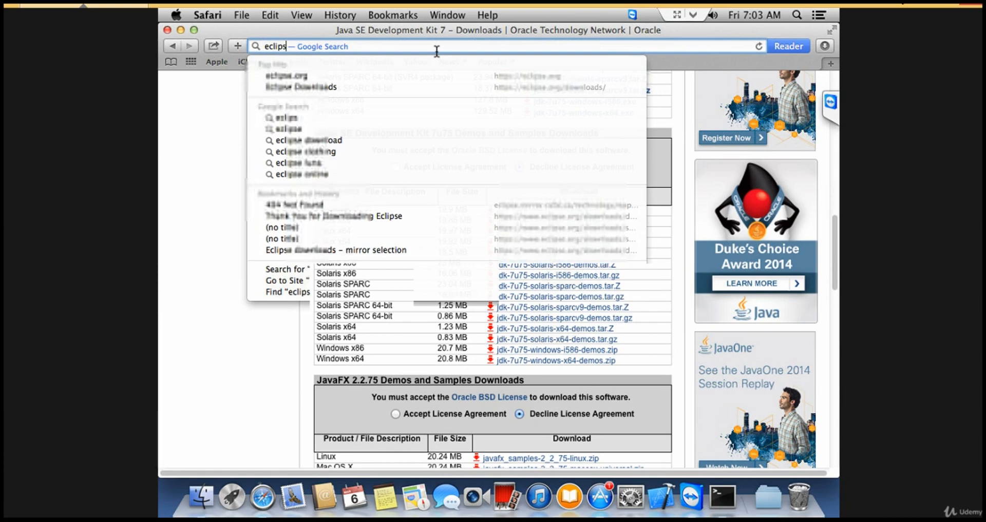
click(307, 139)
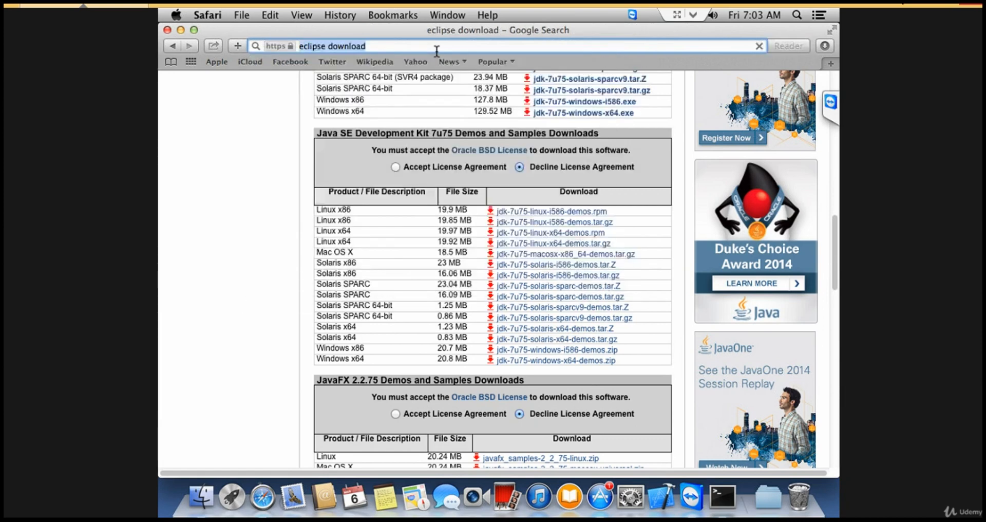
click(173, 45)
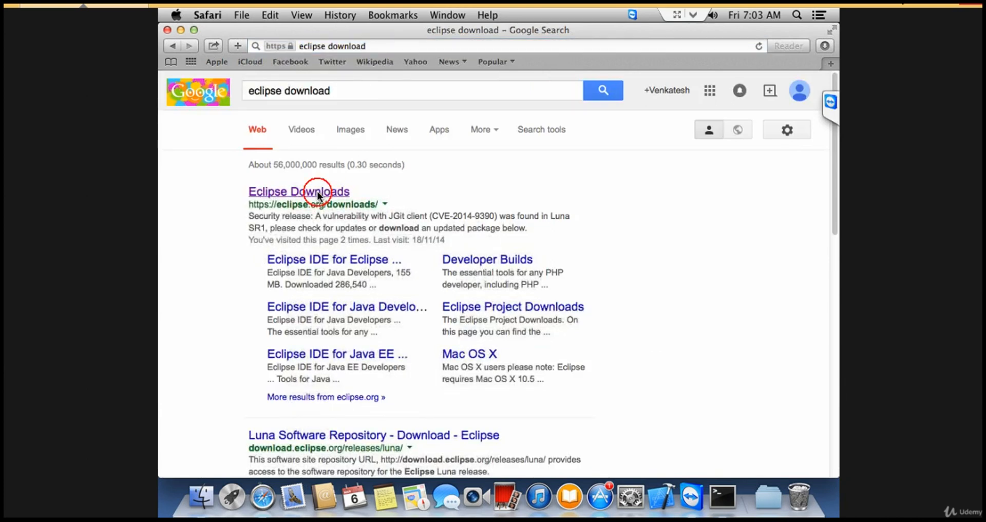
From the Eclipse Downloads page, choose the Mac OS X 64 Bit build of Eclipse IDE for Java EE Developers.
click(298, 191)
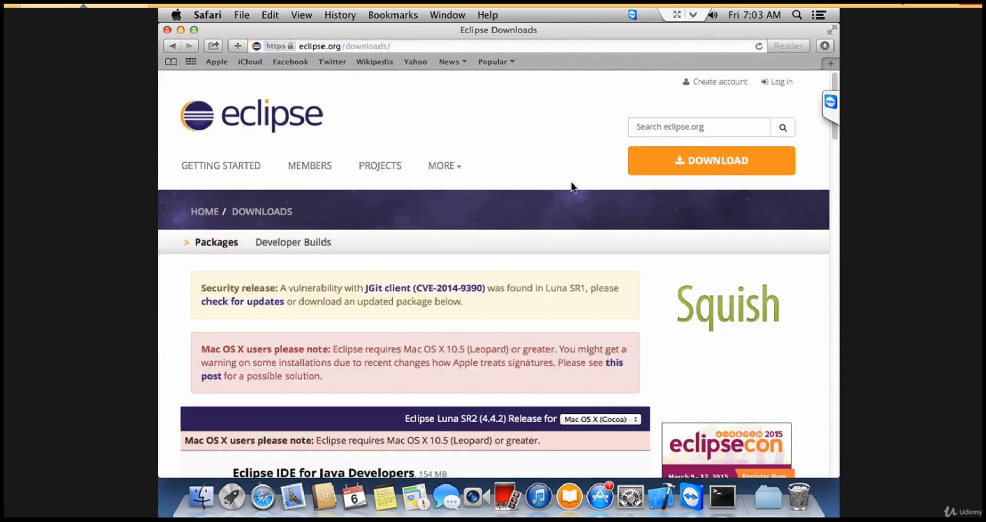
scroll(down, 3)
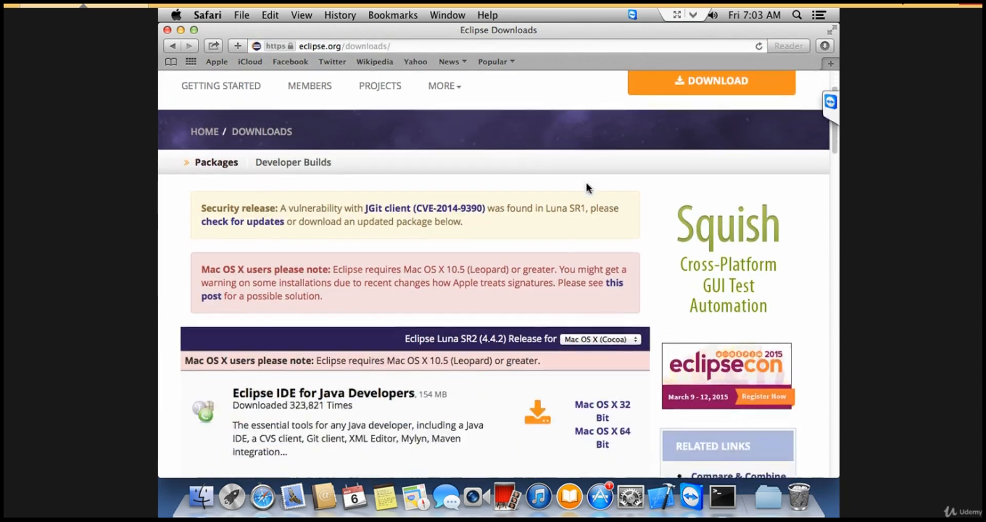
scroll(down, 3)
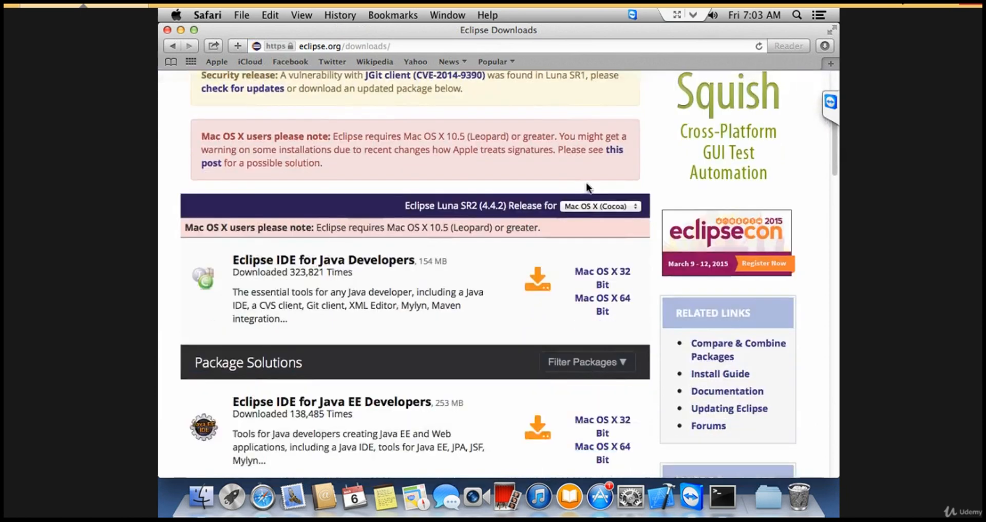
scroll(down, 3)
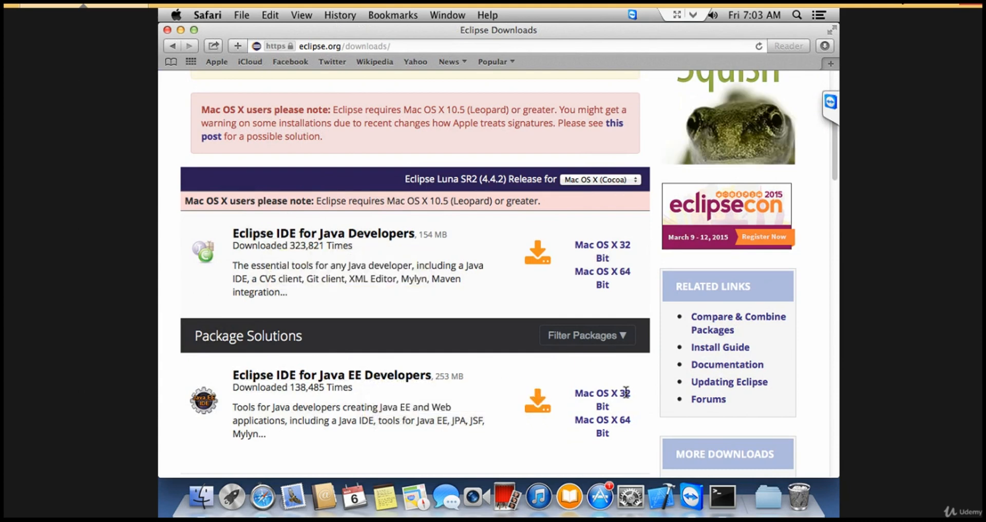
mouse_move(601, 393)
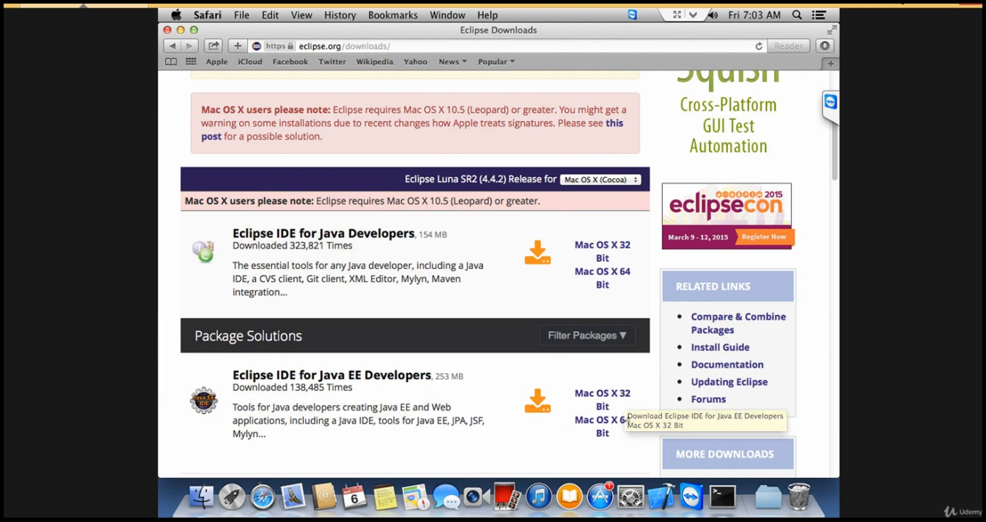
mouse_move(601, 400)
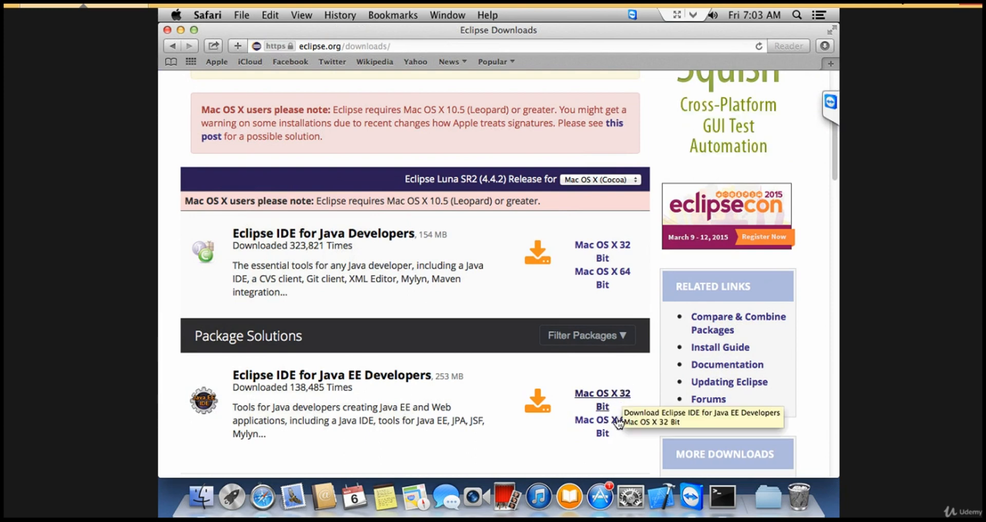
mouse_move(602, 425)
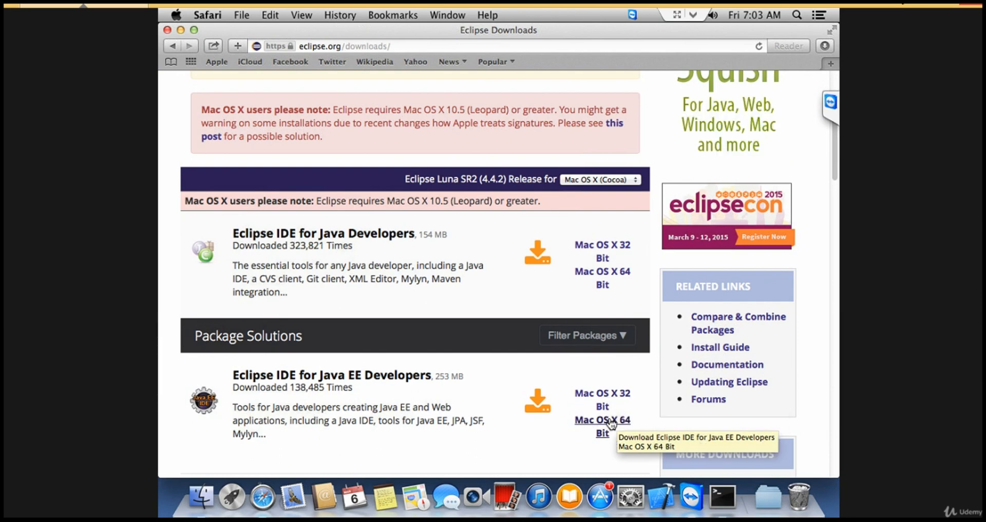
mouse_move(602, 424)
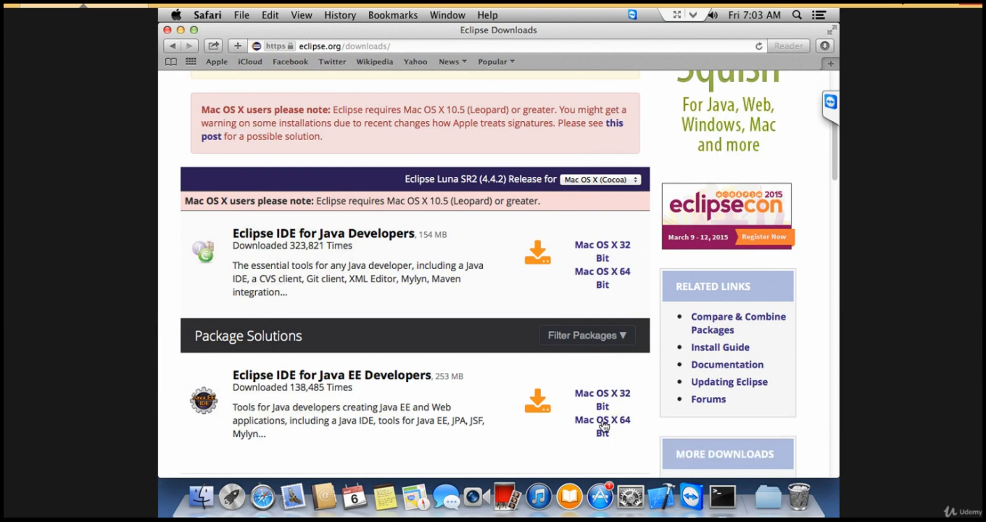
click(601, 419)
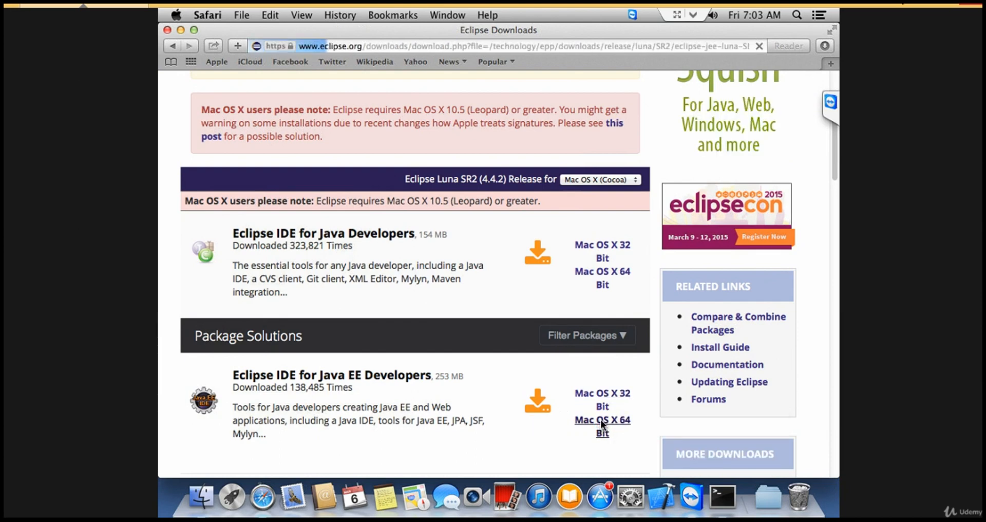
Attempt the download from the suggested mirror, hit a 404, and return to the mirror selection page.
click(600, 425)
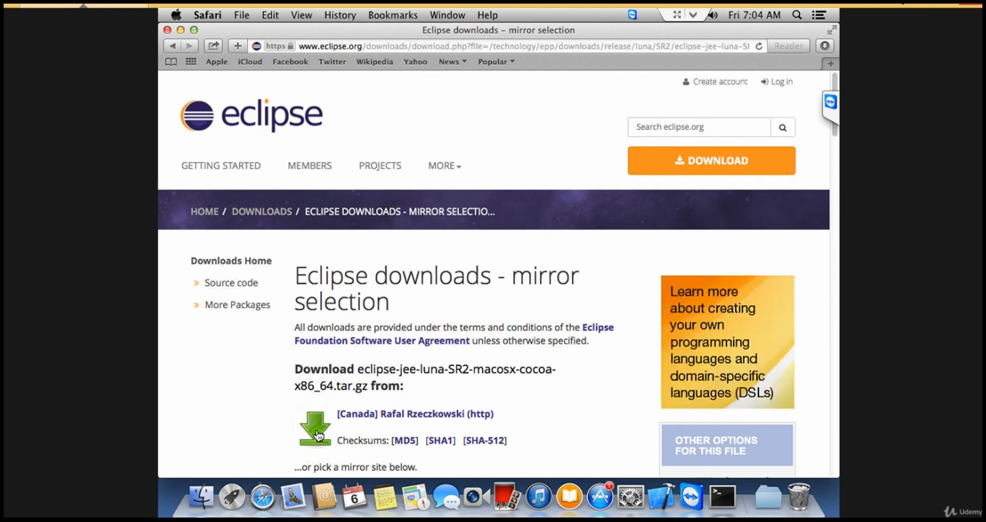
click(317, 433)
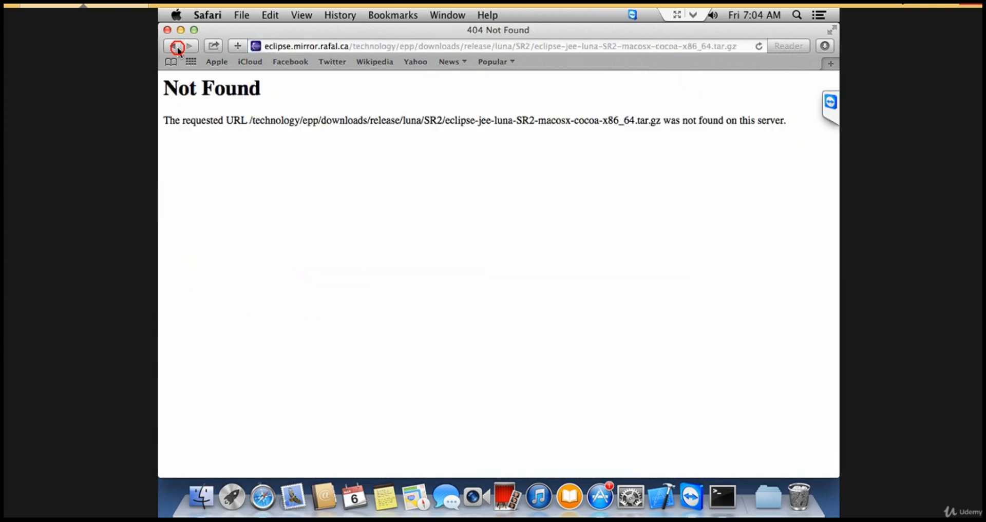
click(179, 46)
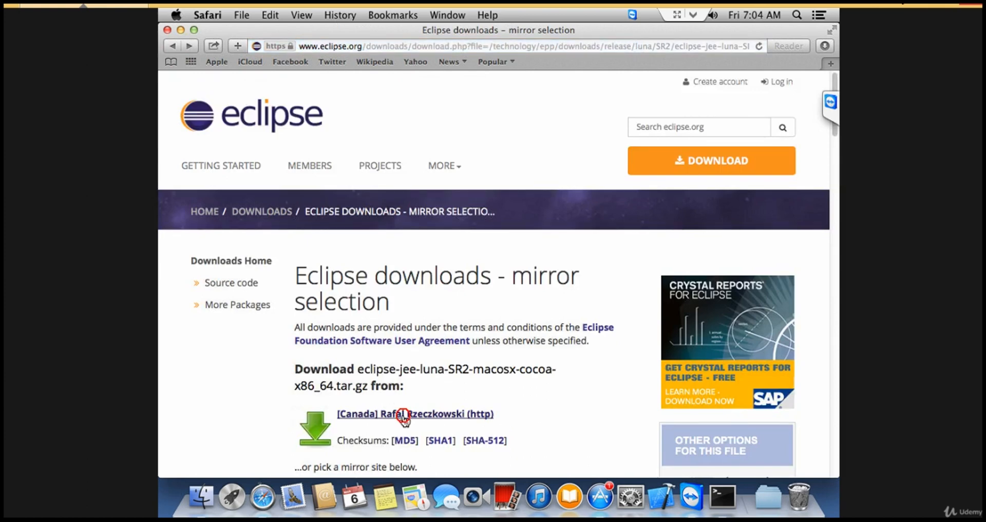
click(414, 413)
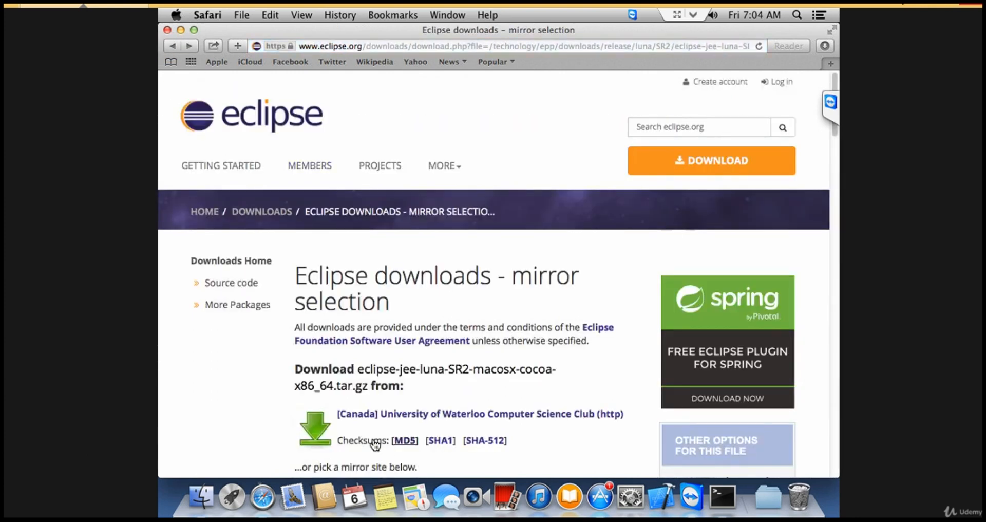
View the MD5 and SHA-512 checksums of the Luna SR2 package, returning to the mirror page each time.
click(404, 440)
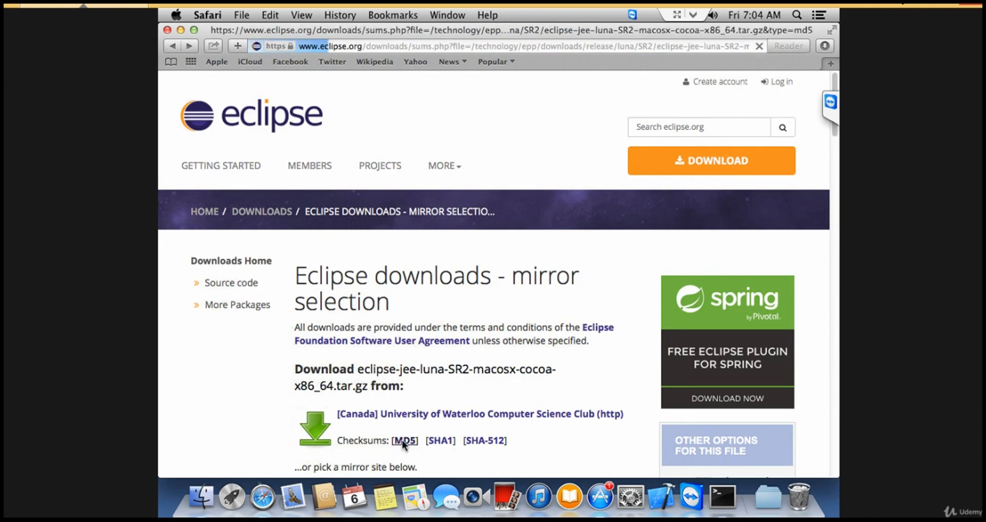
click(405, 439)
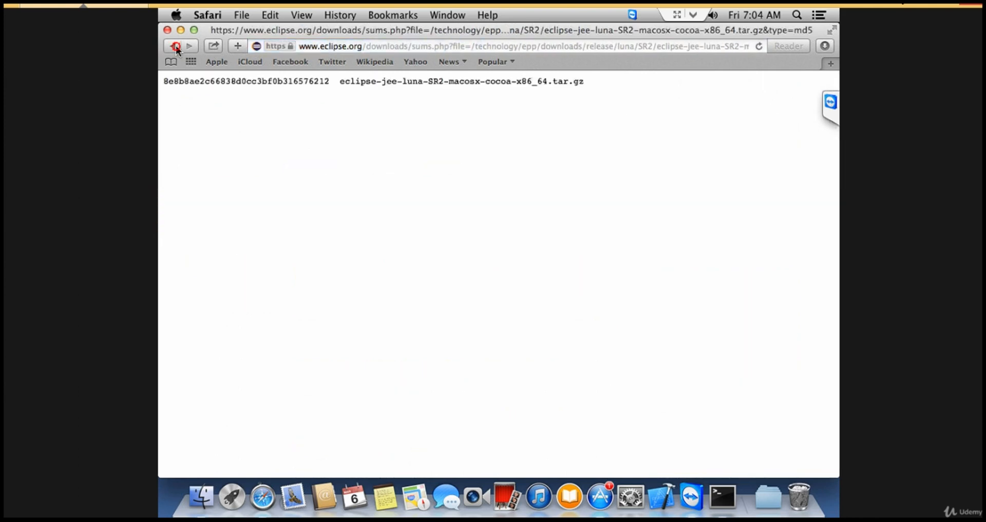
click(176, 45)
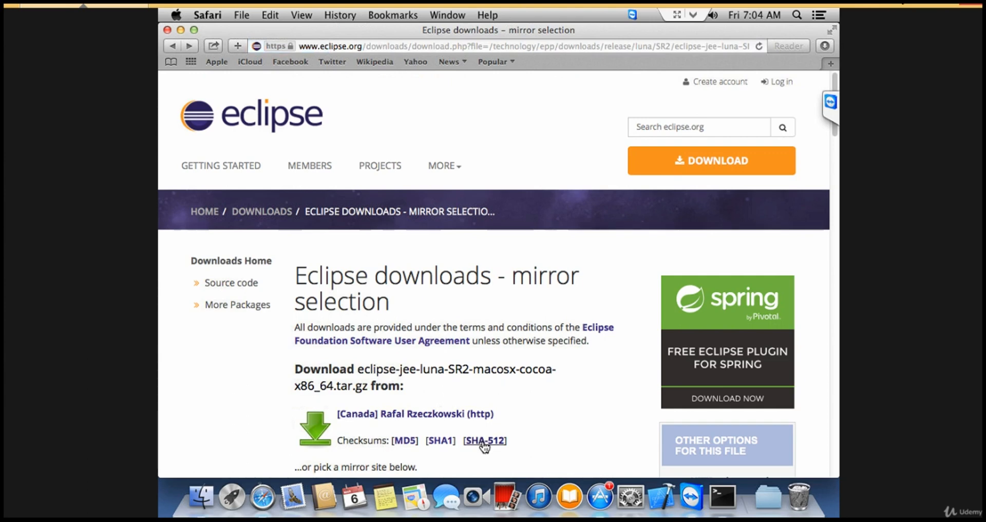
click(484, 440)
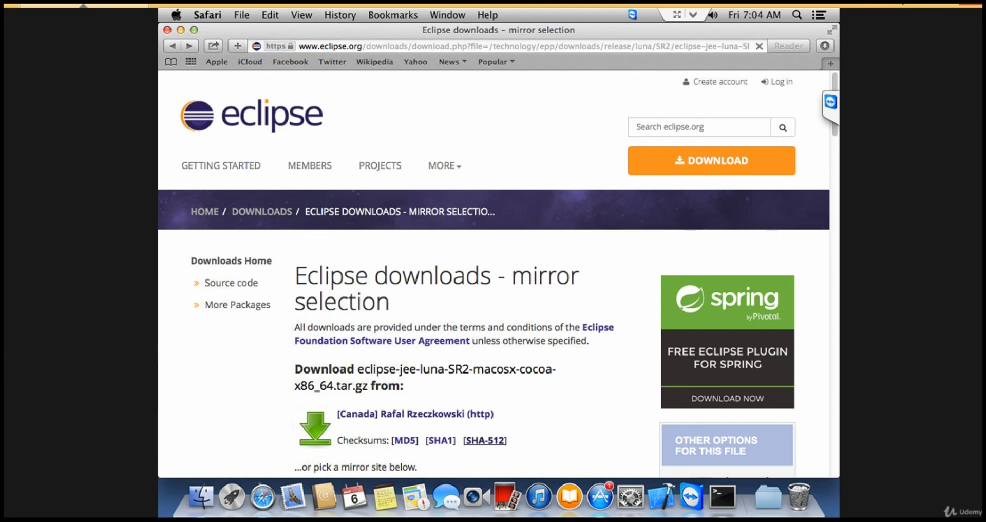
click(484, 440)
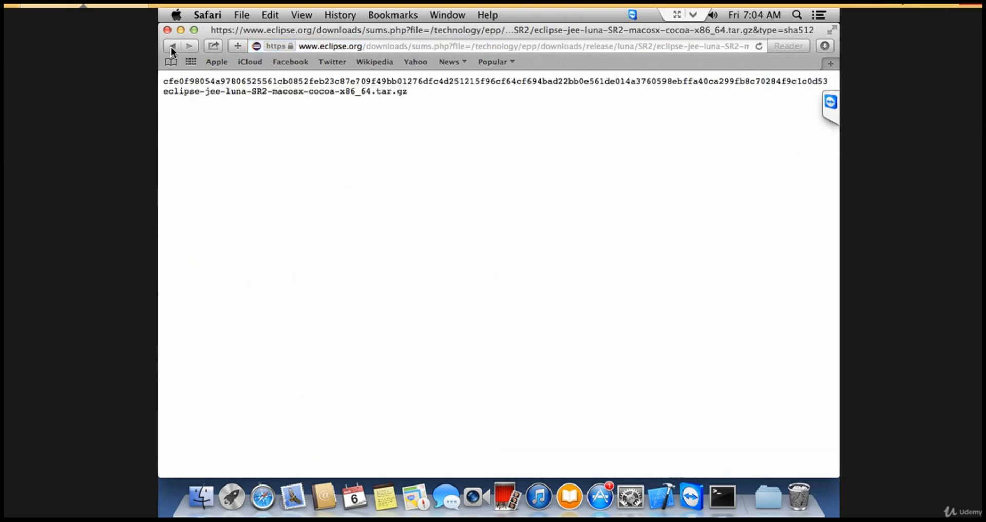
click(172, 45)
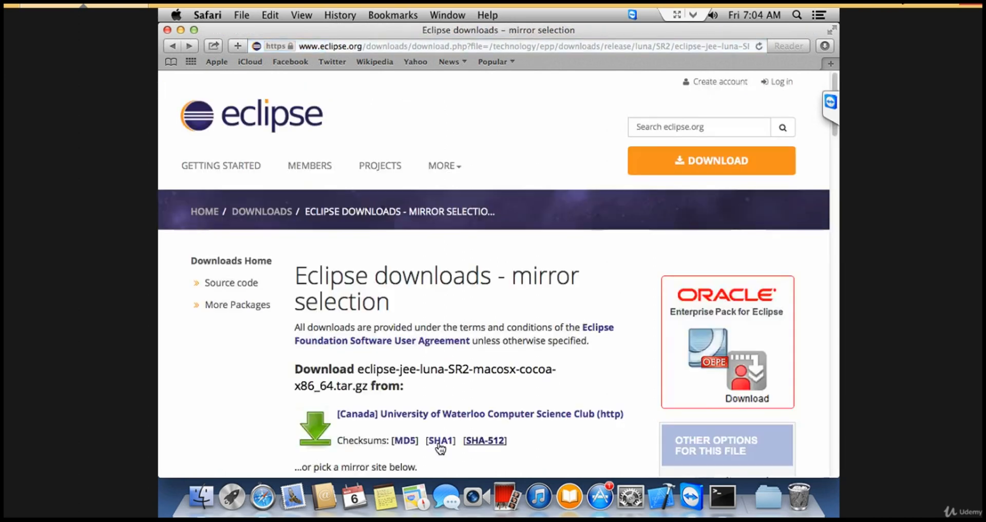
Start the download from the University of Waterloo mirror, reaching the thank-you page.
click(441, 440)
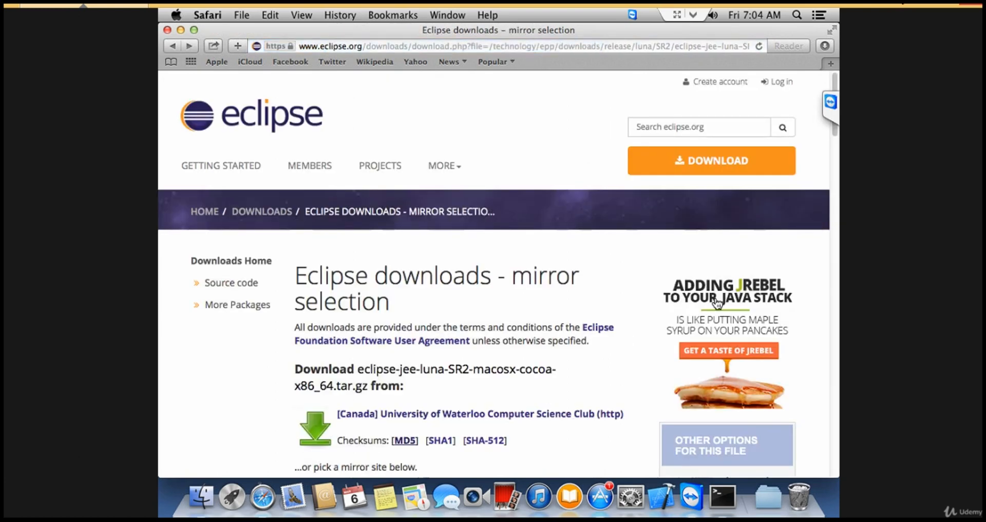
scroll(down, 3)
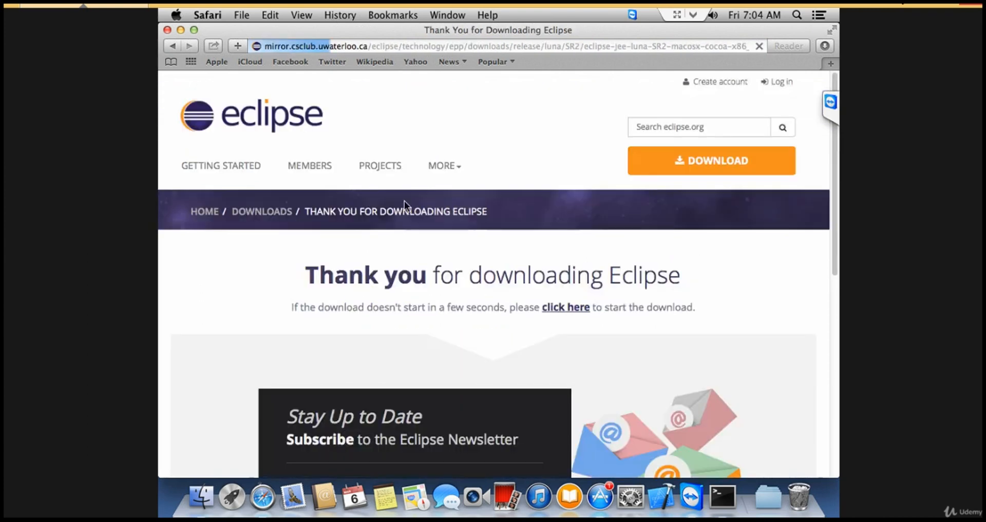
mouse_move(551, 279)
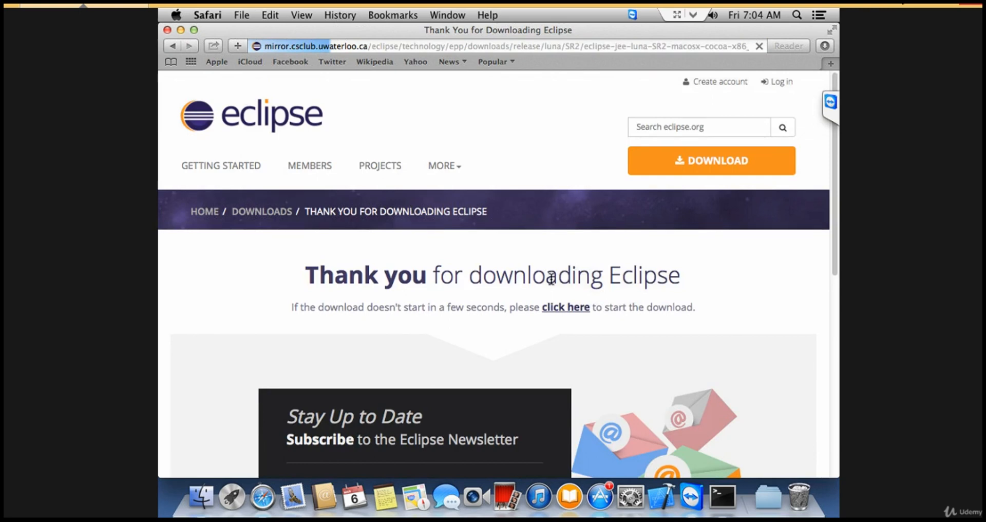
Show the Downloads folder in Finder and select the in-progress eclipse-jee-luna .tar.gz download.
click(564, 307)
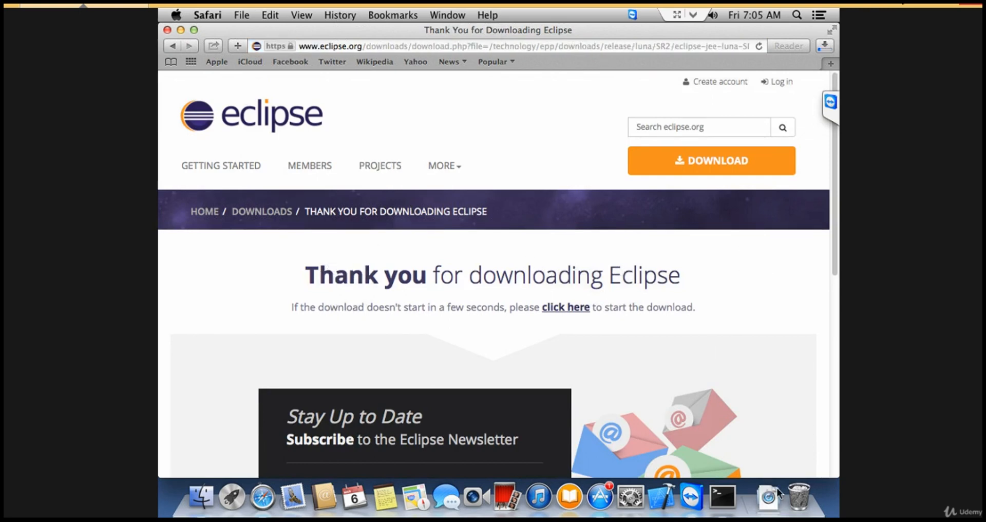
right_click(768, 496)
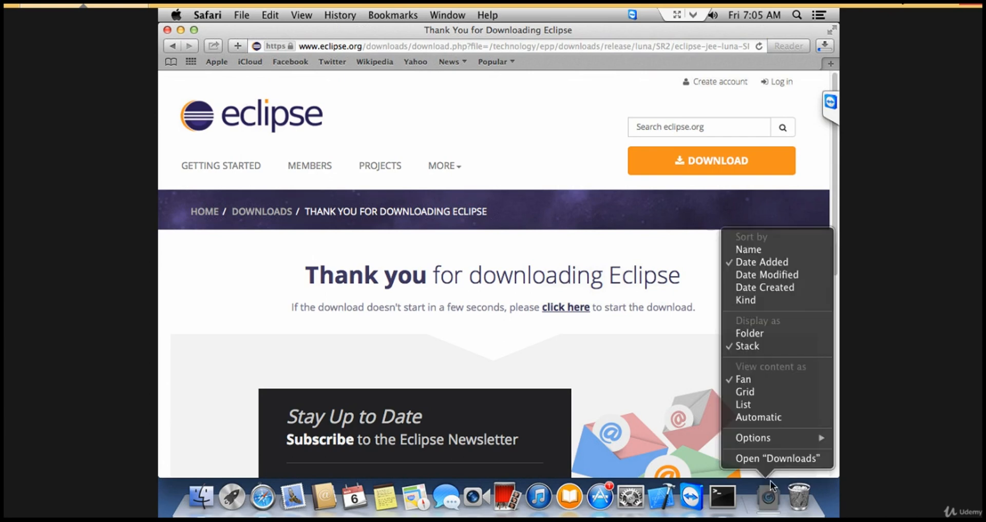
mouse_move(777, 458)
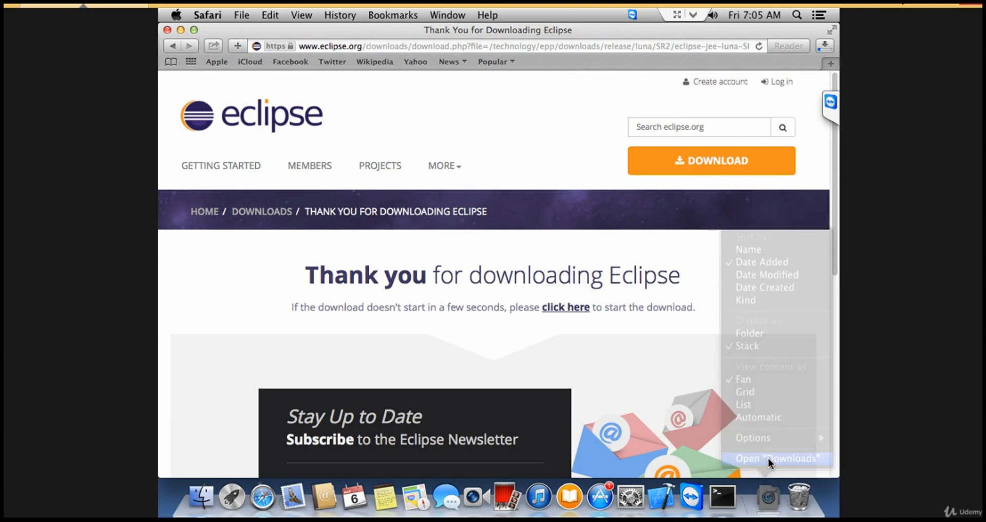
click(777, 458)
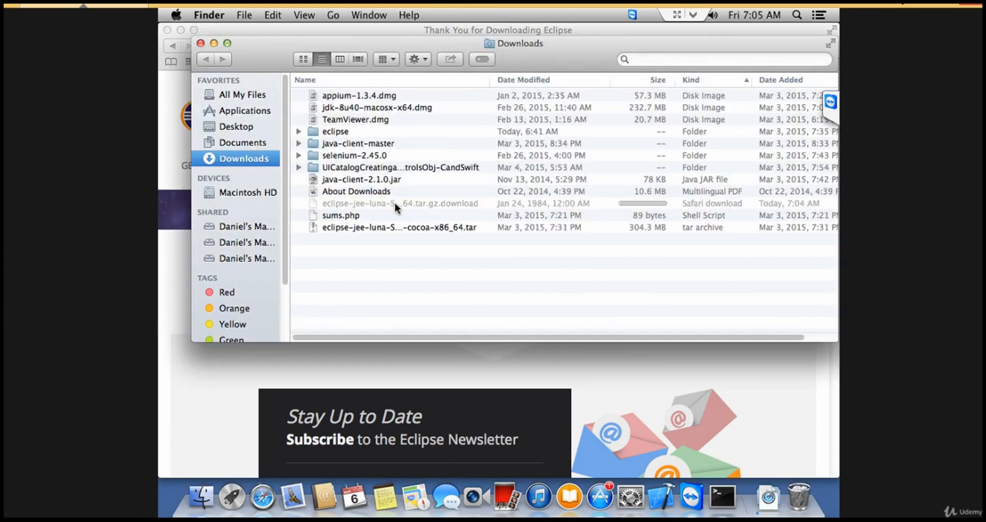
click(399, 204)
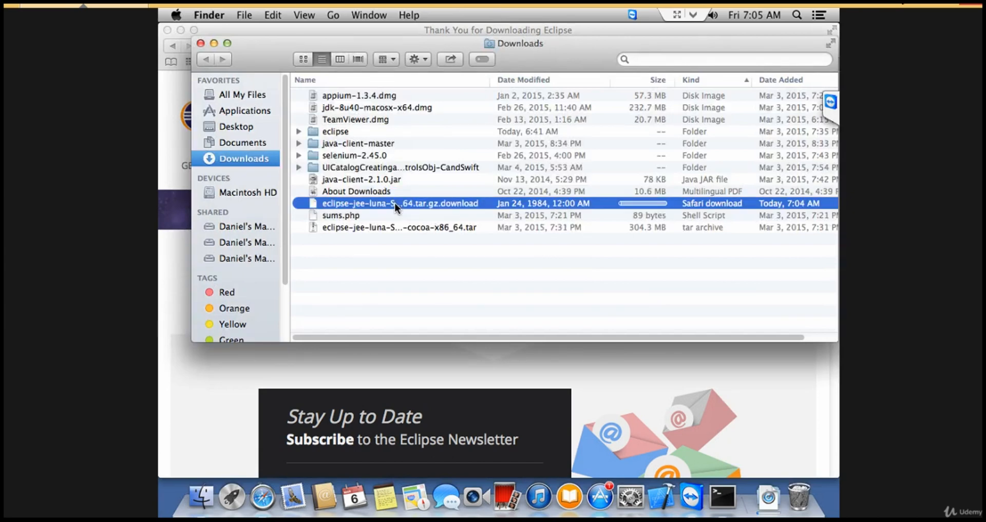
Decompress the downloaded archive and select the resulting eclipse-jee-luna-SR2-macosx-cocoa-x86_64.tar file.
right_click(400, 203)
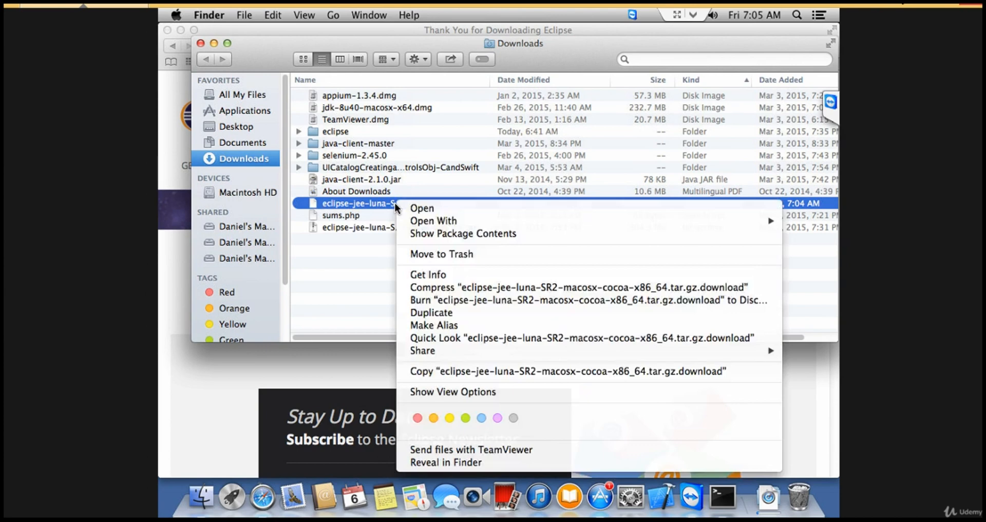
mouse_move(440, 254)
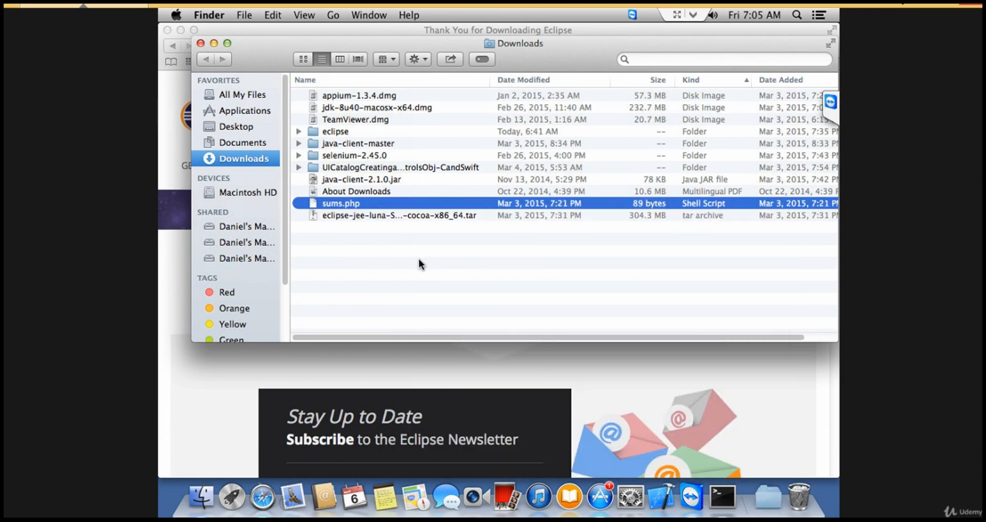
mouse_move(400, 203)
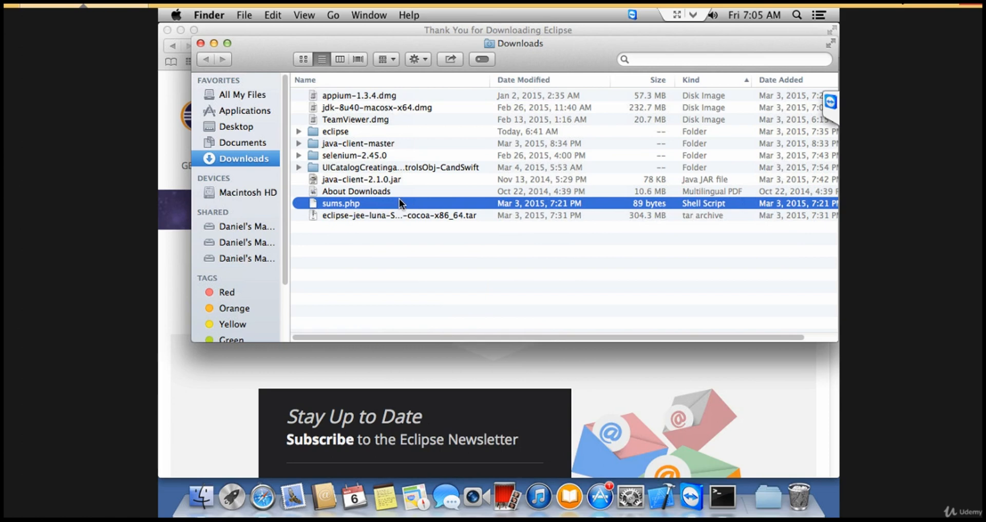
mouse_move(458, 142)
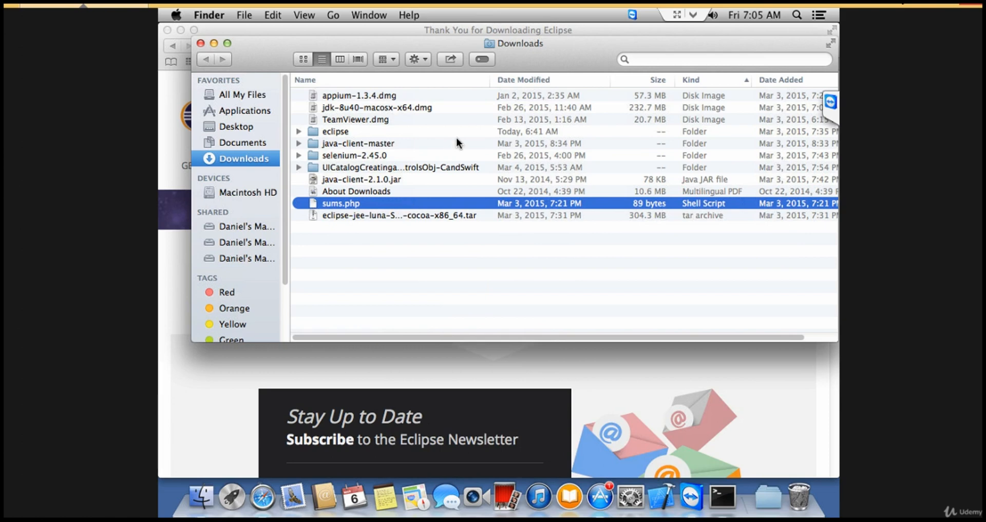
mouse_move(391, 210)
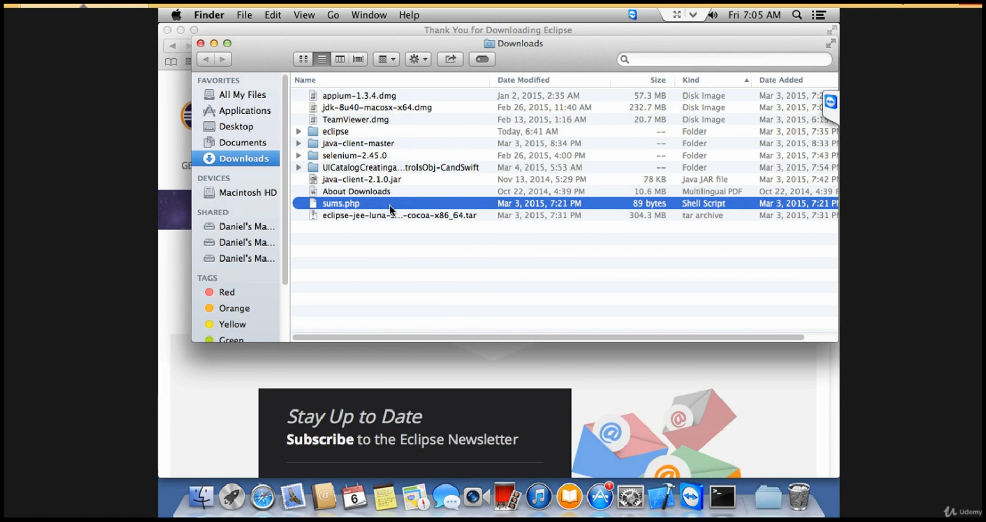
mouse_move(279, 169)
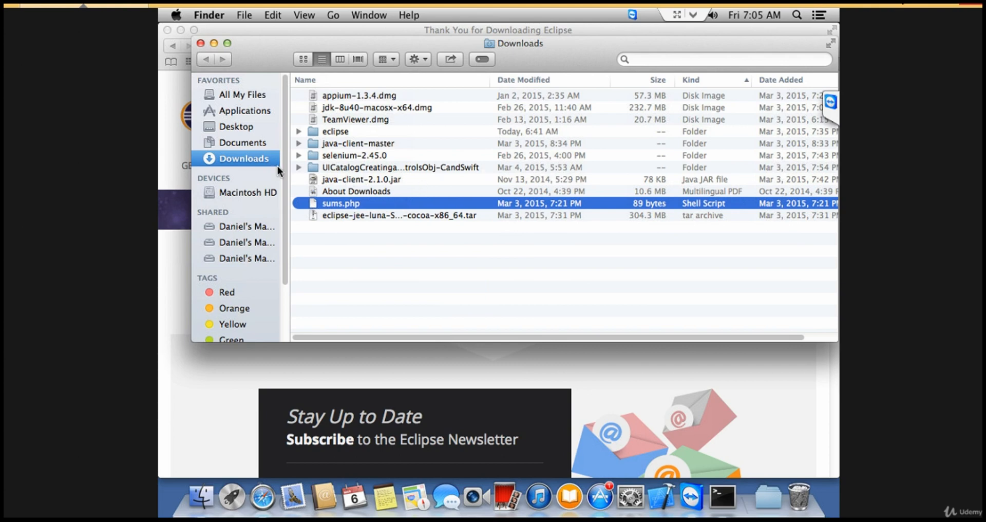
mouse_move(263, 168)
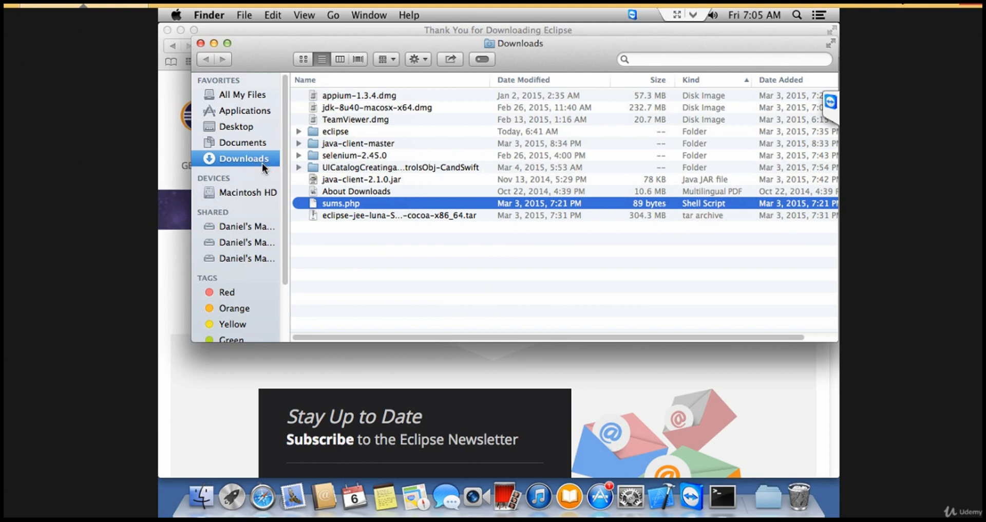
mouse_move(402, 218)
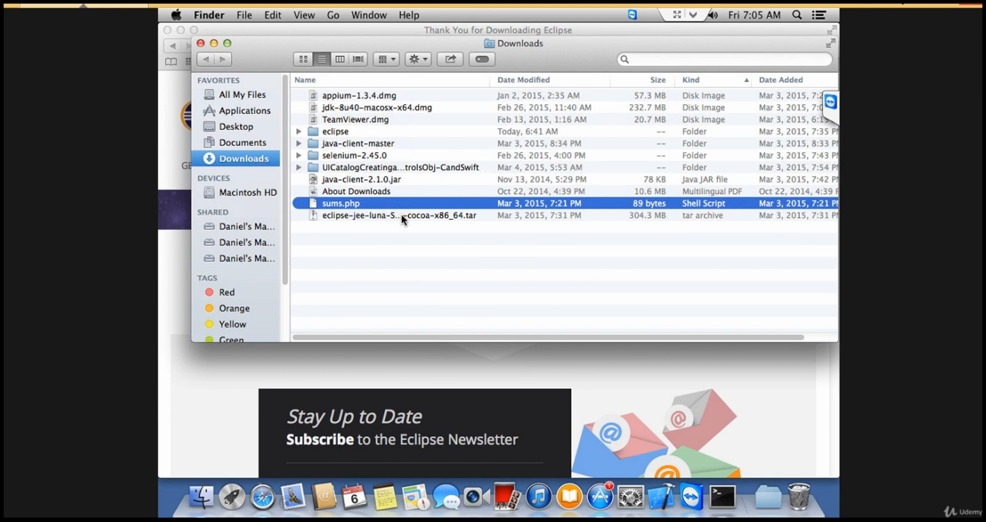
click(398, 215)
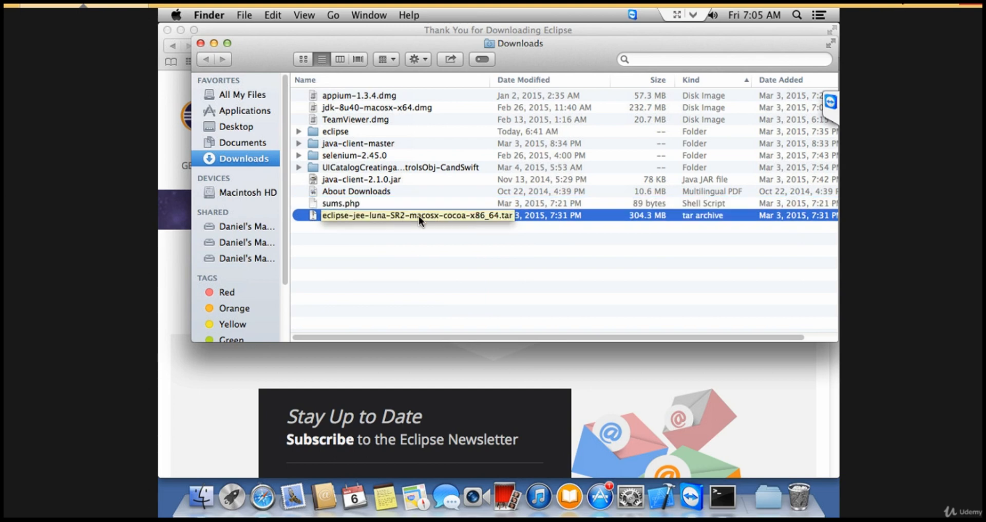
click(441, 215)
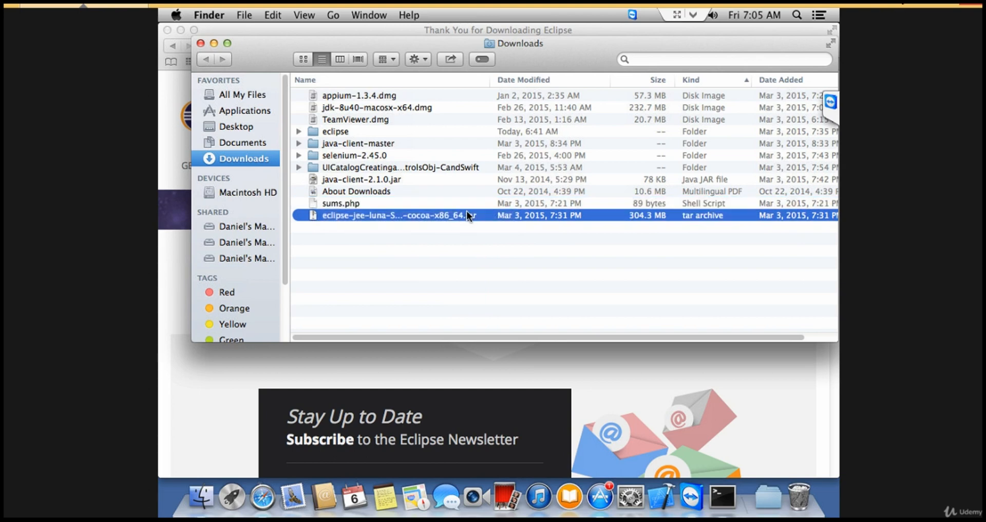
click(397, 215)
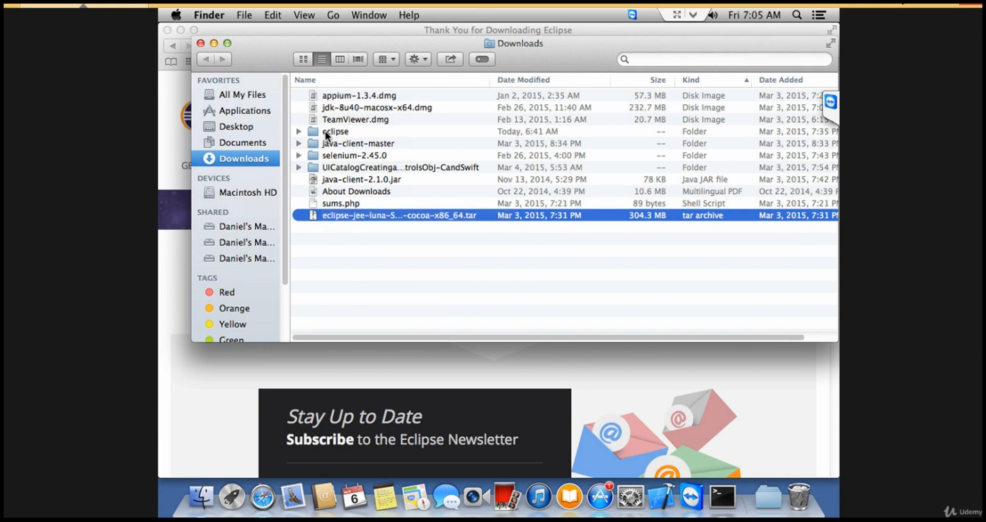
mouse_move(345, 112)
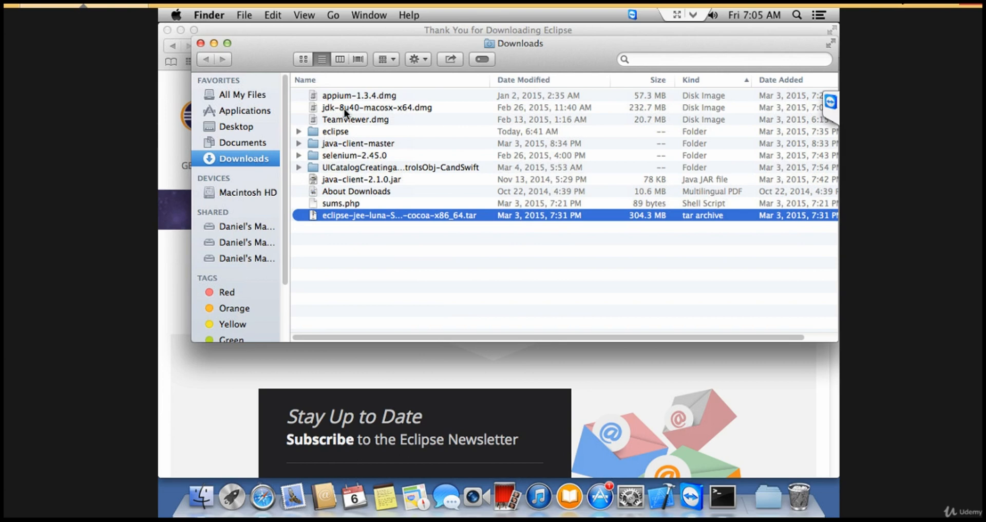
mouse_move(385, 116)
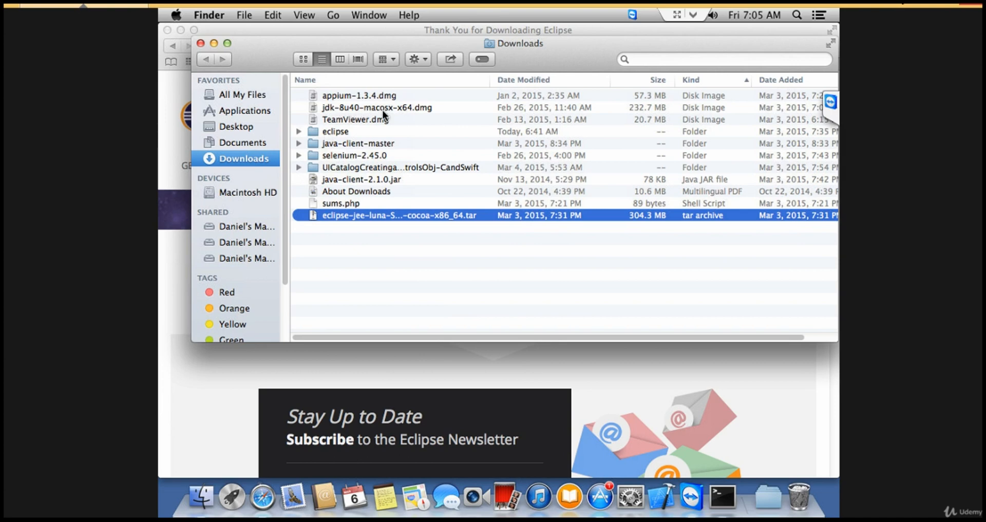
mouse_move(423, 114)
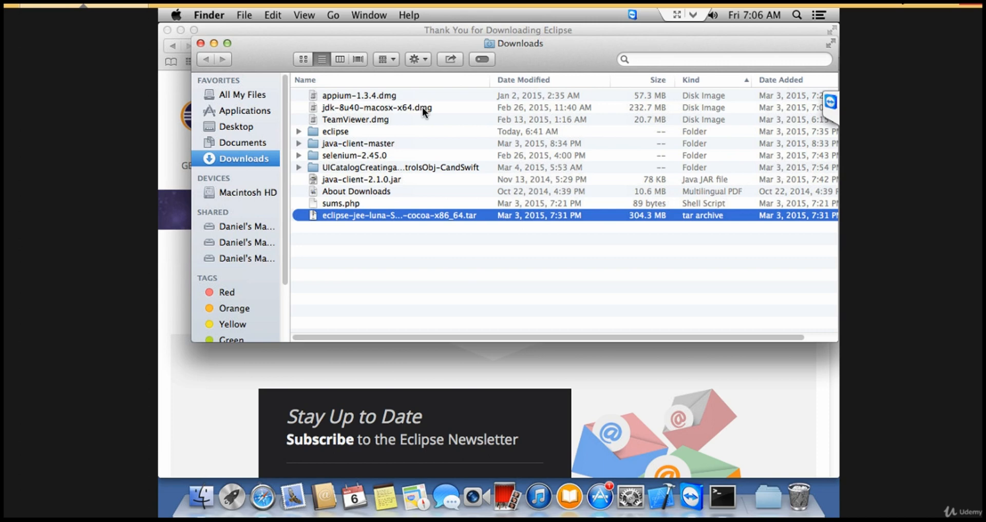
mouse_move(374, 119)
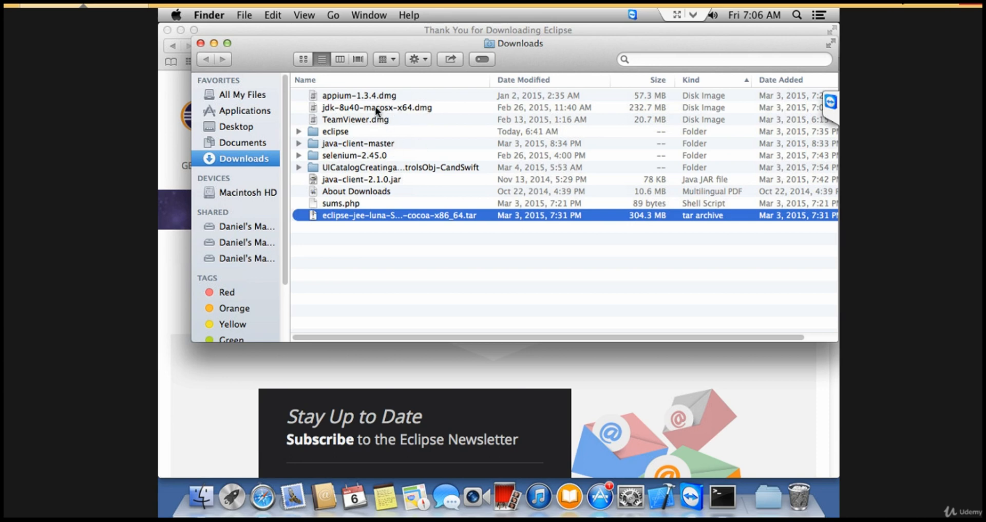
mouse_move(370, 225)
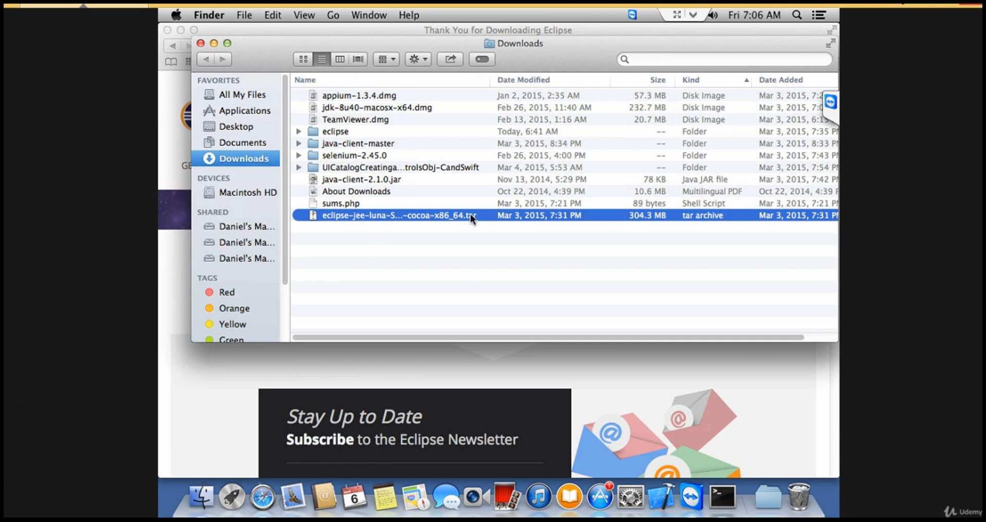
mouse_move(323, 138)
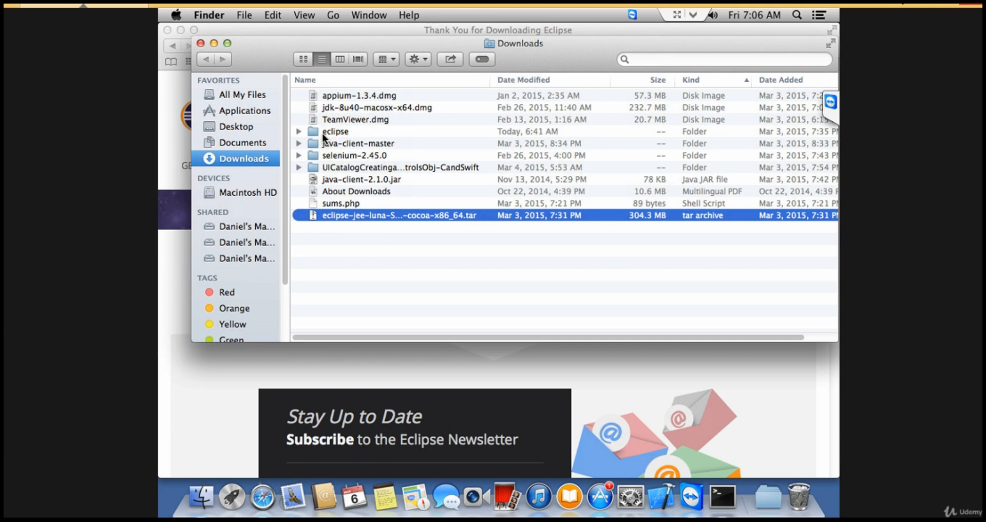
Enter the extracted eclipse folder and launch the Eclipse application.
double_click(334, 131)
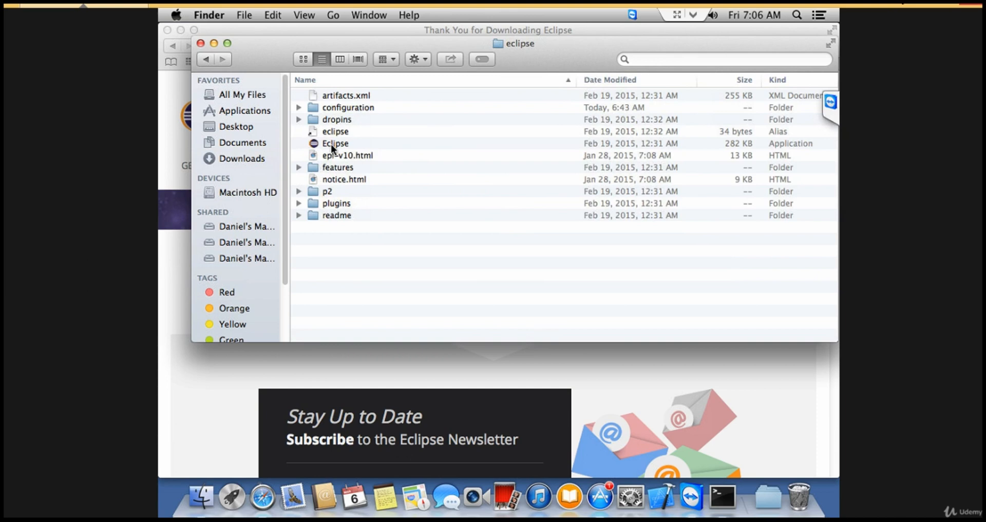
mouse_move(322, 148)
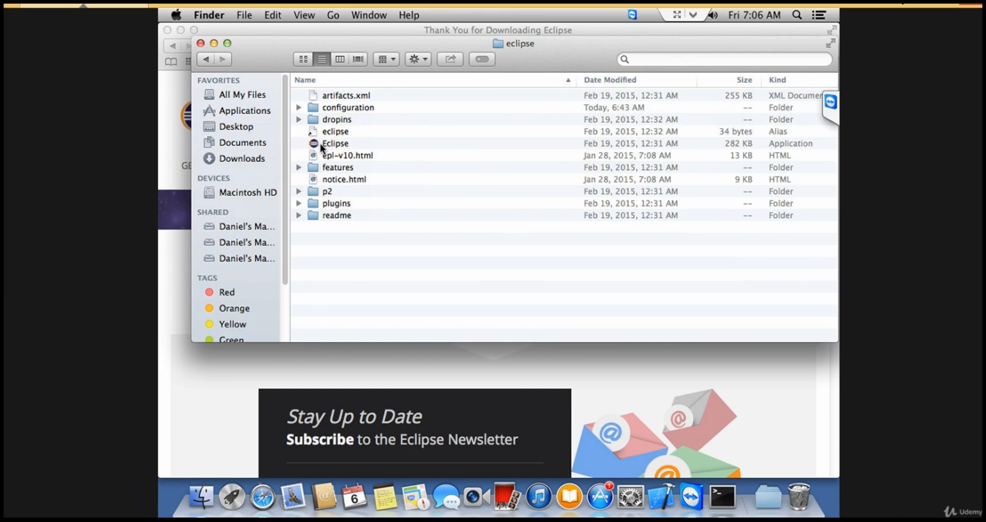
double_click(335, 144)
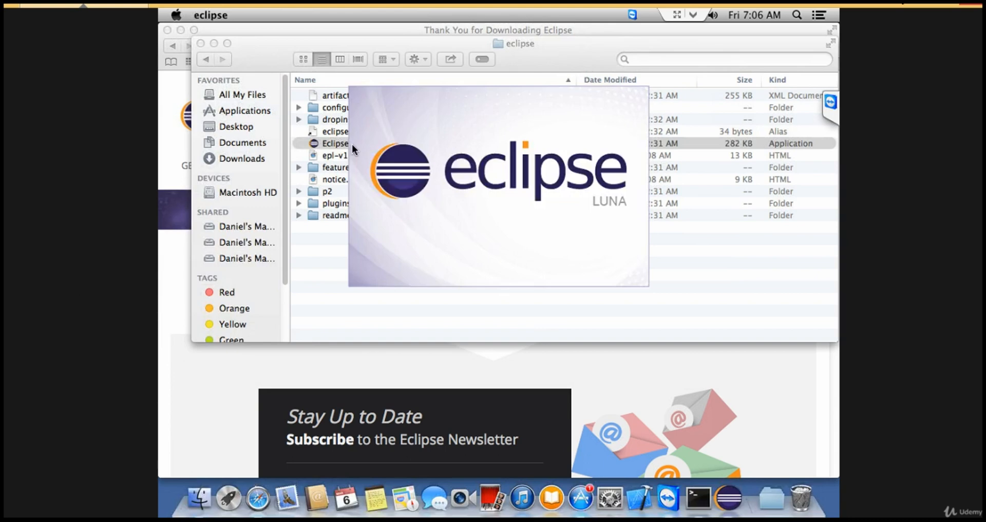
Launch Eclipse again and wait through the Luna splash for the Workspace Launcher.
double_click(334, 143)
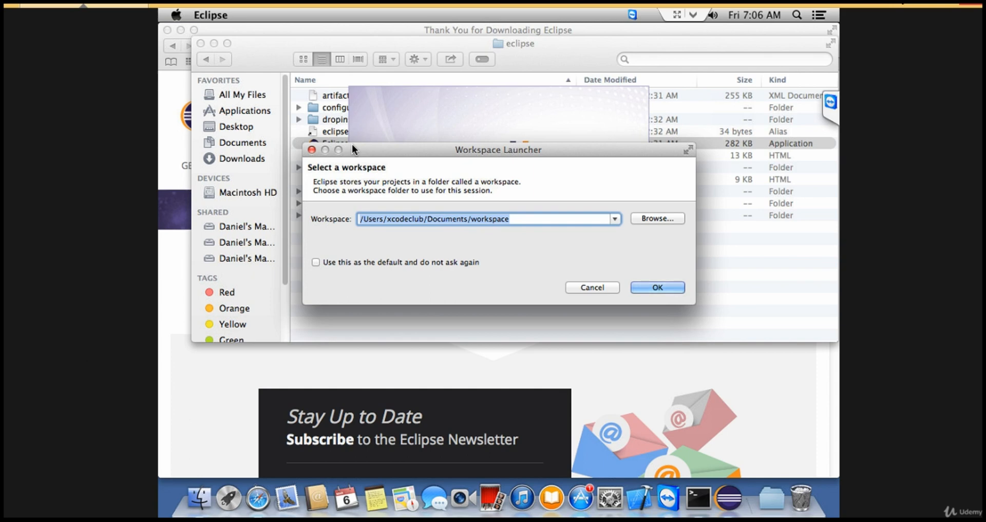
mouse_move(447, 210)
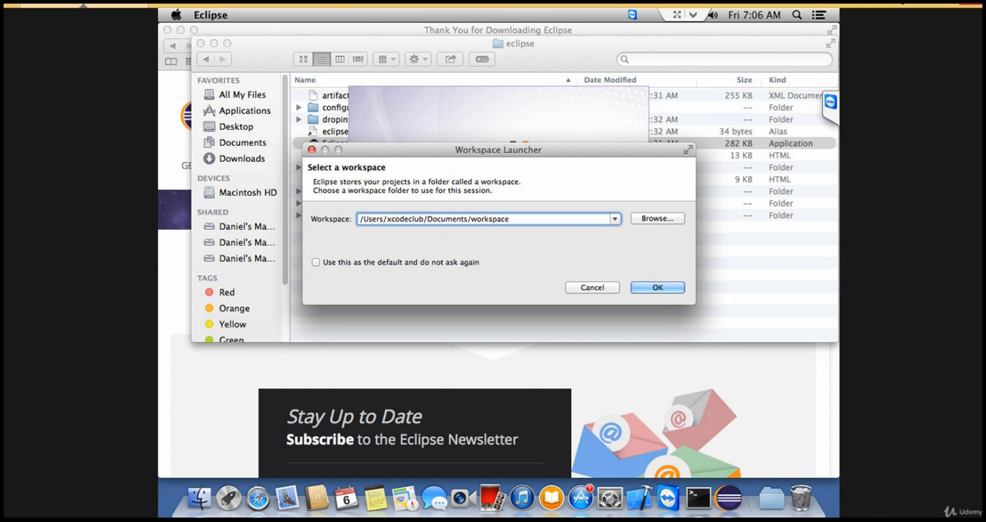
Accept the proposed Documents workspace, opening the Java perspective with the Basics and IOSApp projects.
click(657, 287)
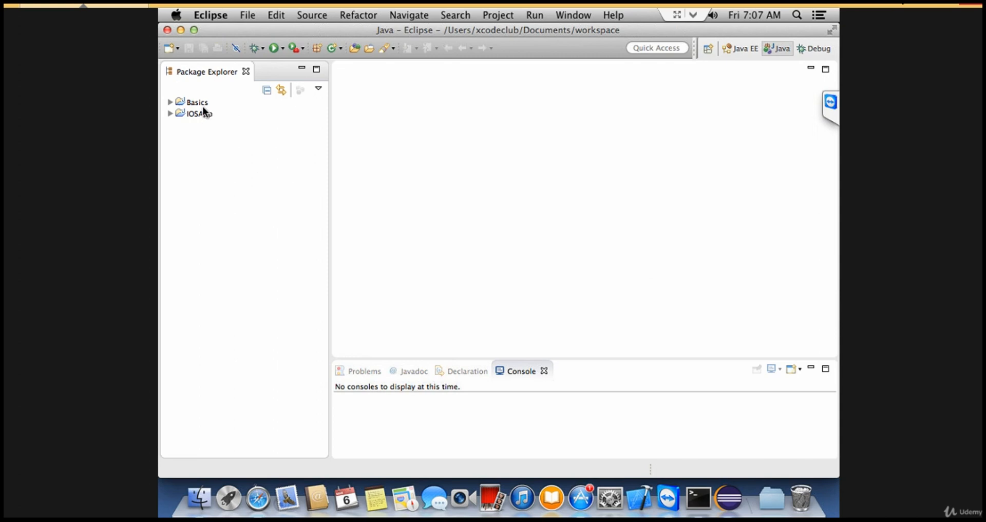
mouse_move(252, 176)
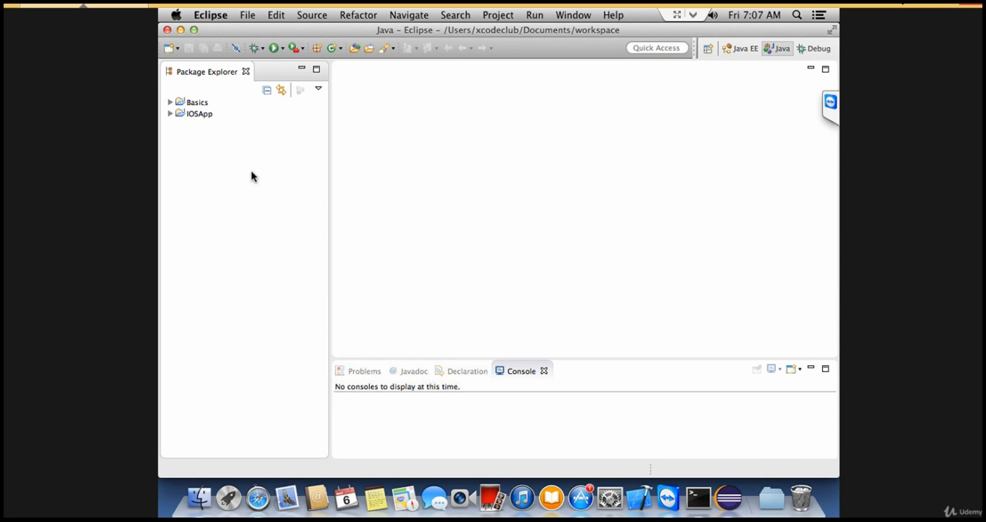
mouse_move(326, 239)
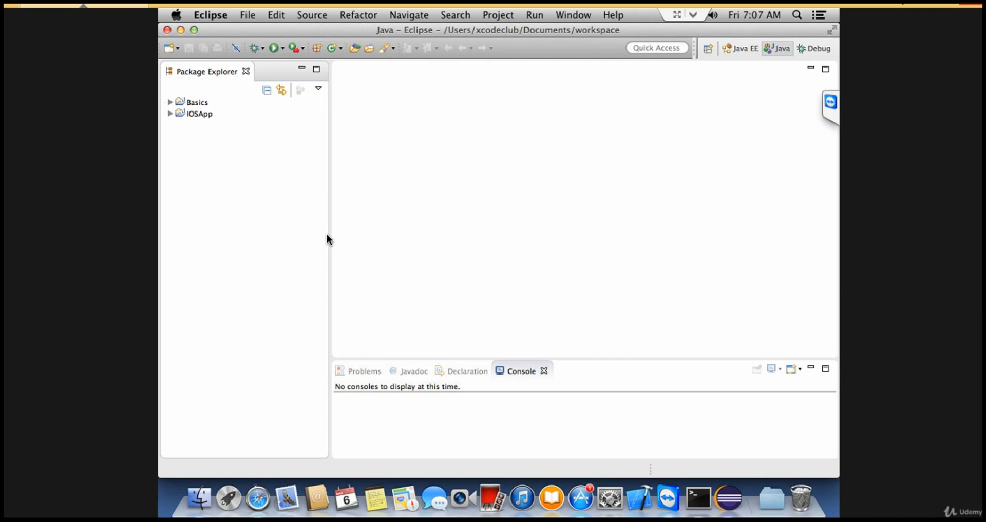
mouse_move(251, 82)
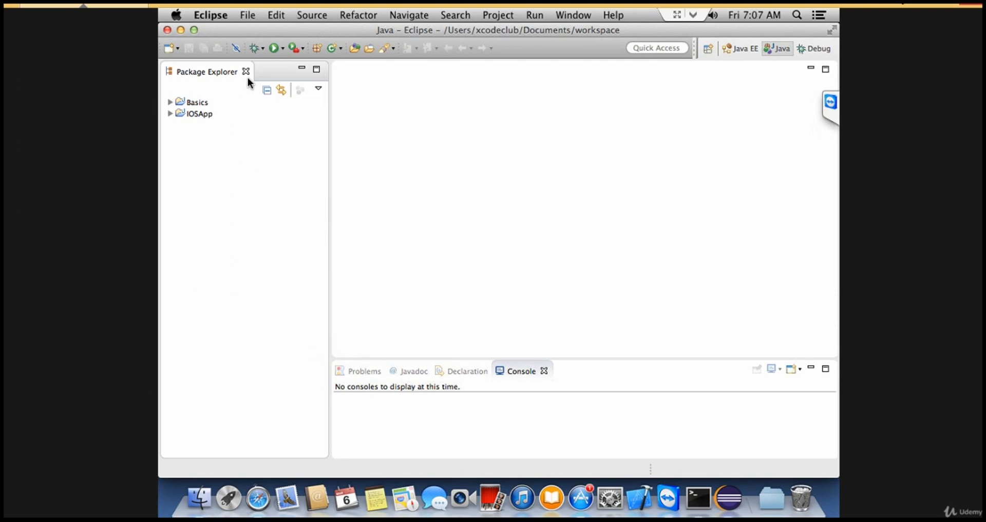
mouse_move(260, 130)
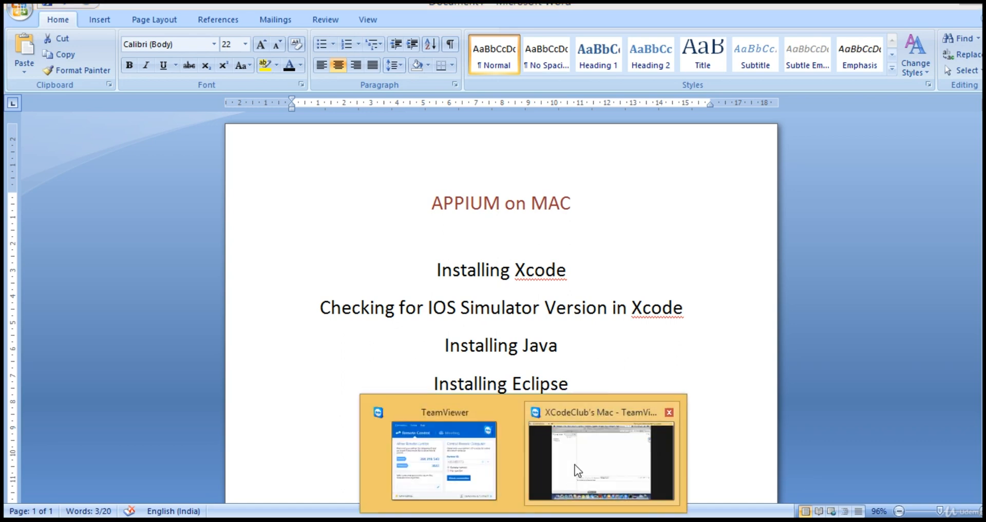
click(602, 452)
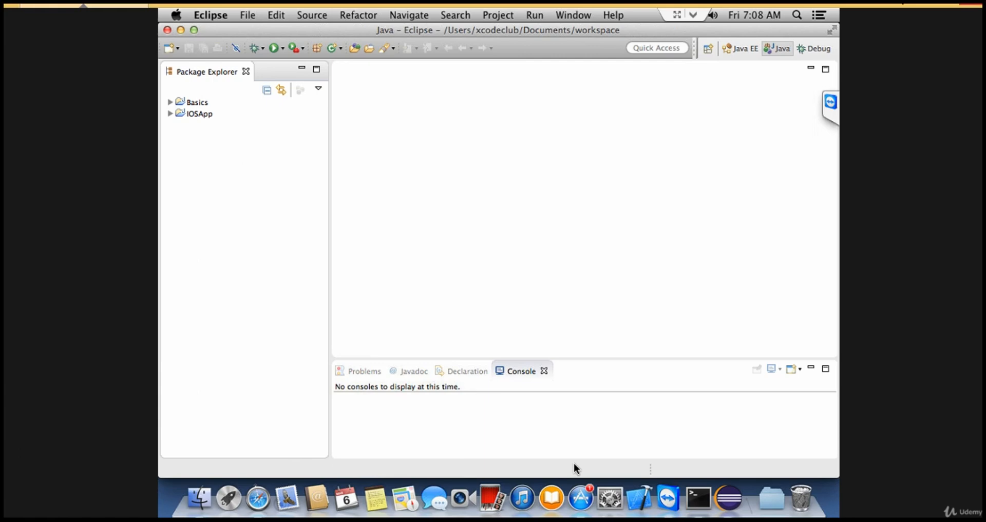
mouse_move(594, 446)
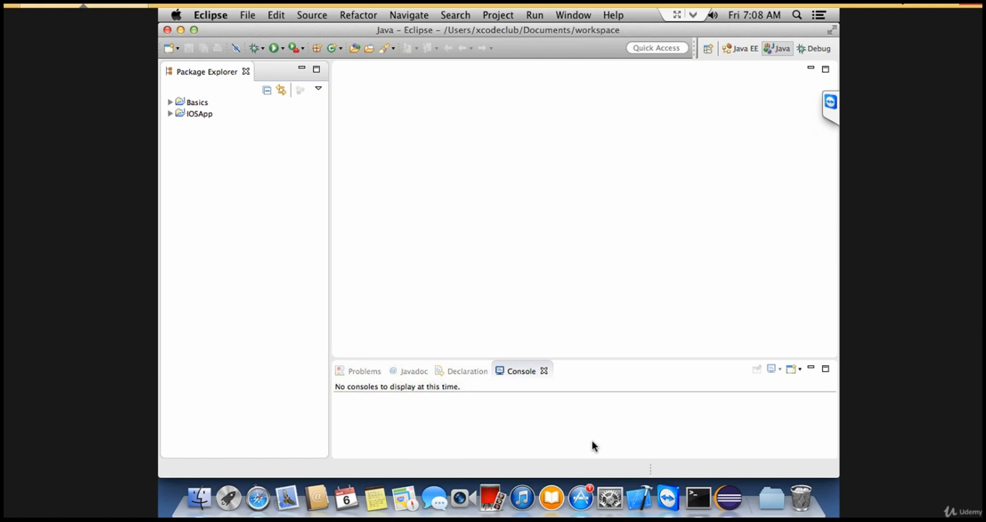
mouse_move(436, 500)
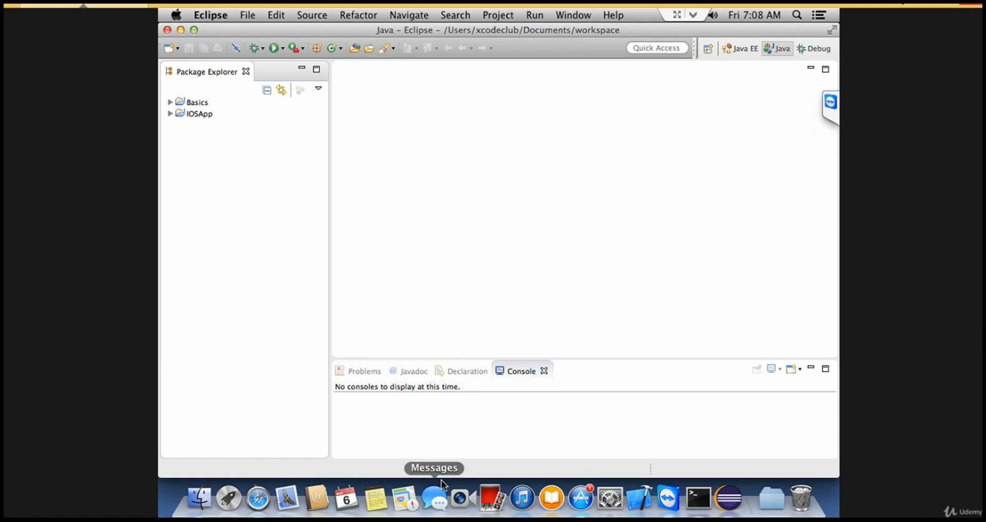